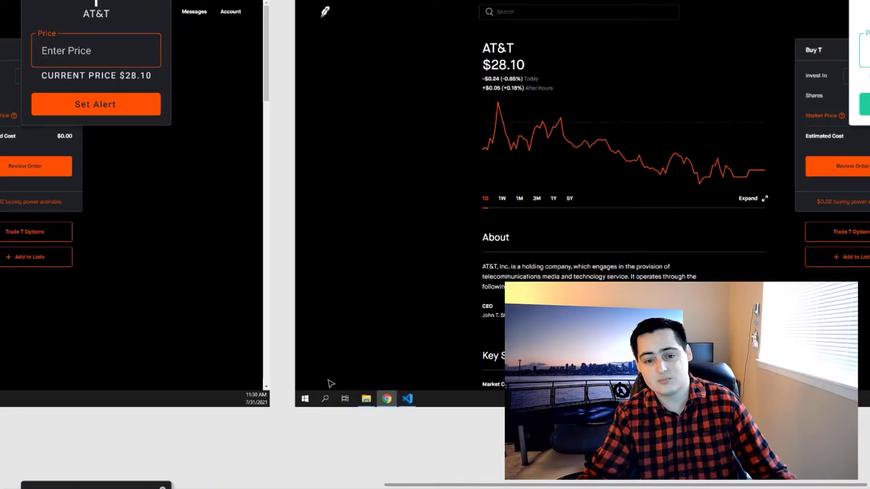
Step: Enter 28.33 as the AT&T alert price and set the alert in the mockup
type("28.33")
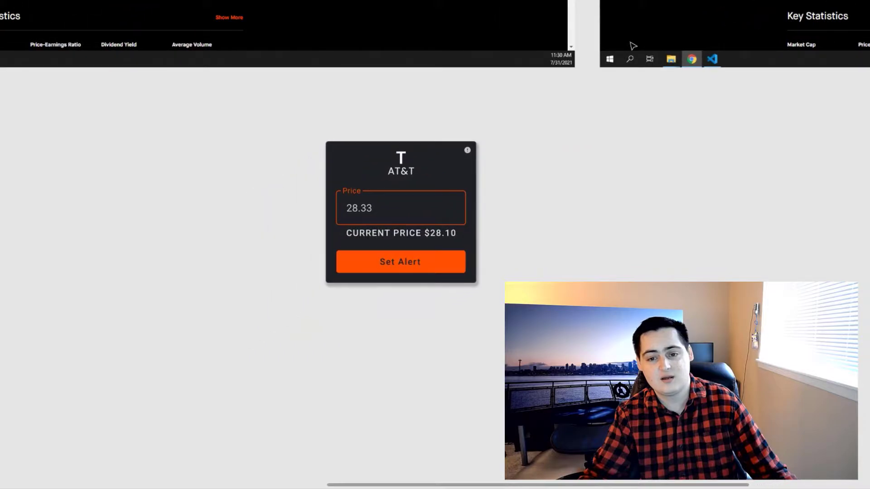
left_click(399, 261)
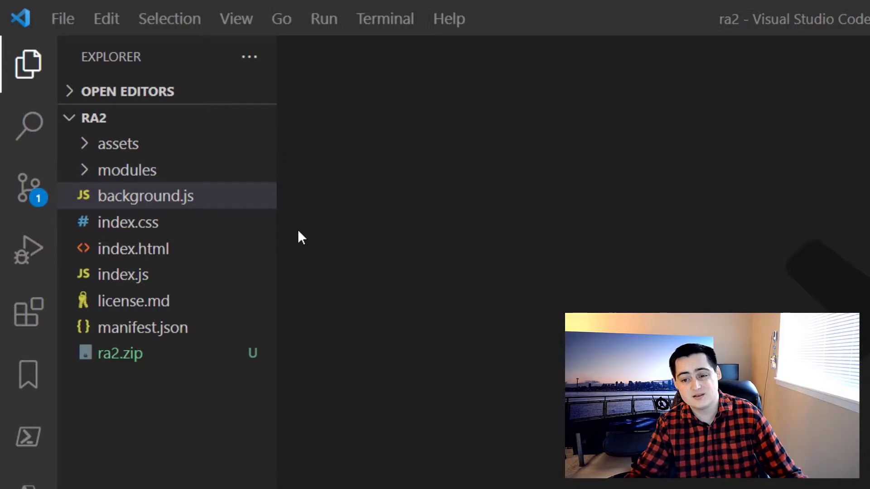
mouse_move(256, 327)
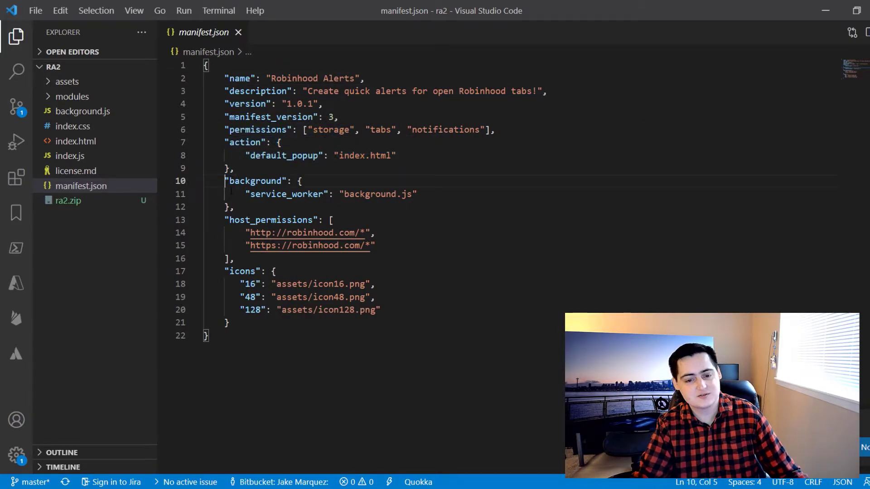
Step: Highlight the permissions lines in manifest.json while reviewing the extension's manifest
left_click_drag(224, 181, 233, 207)
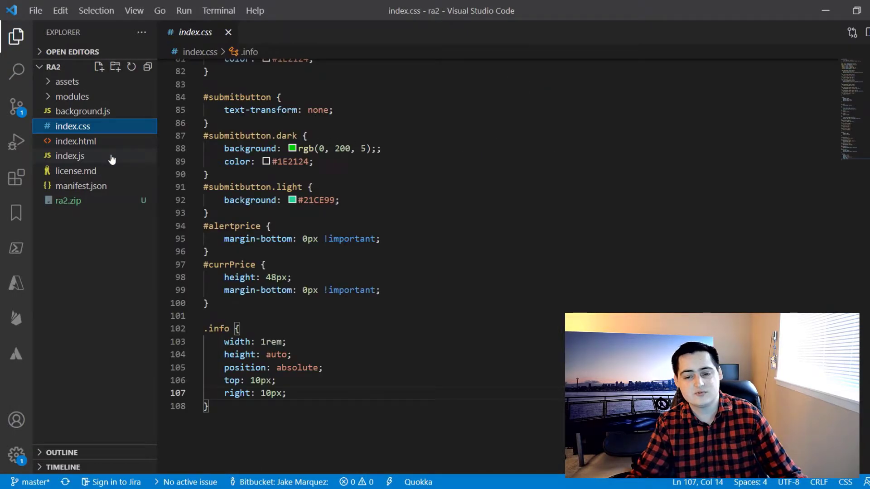
Step: Review the popup script index.js from its top through its alert-setting code
left_click(70, 156)
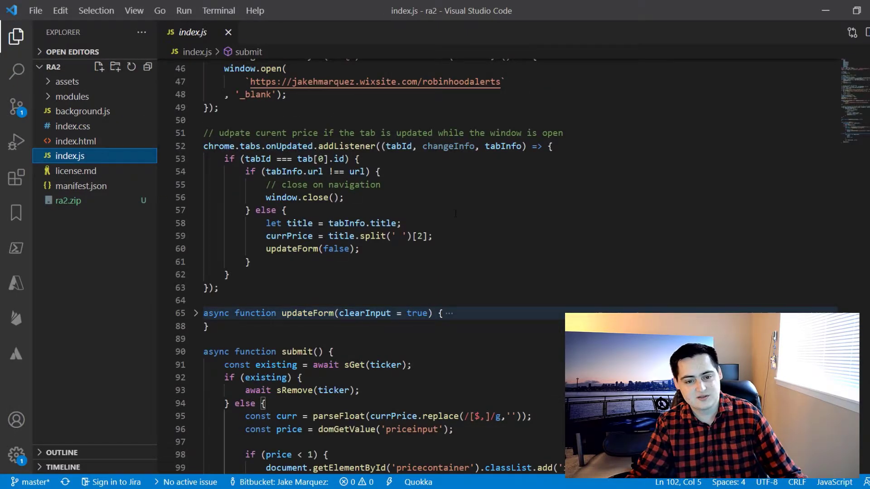
scroll("up", 3)
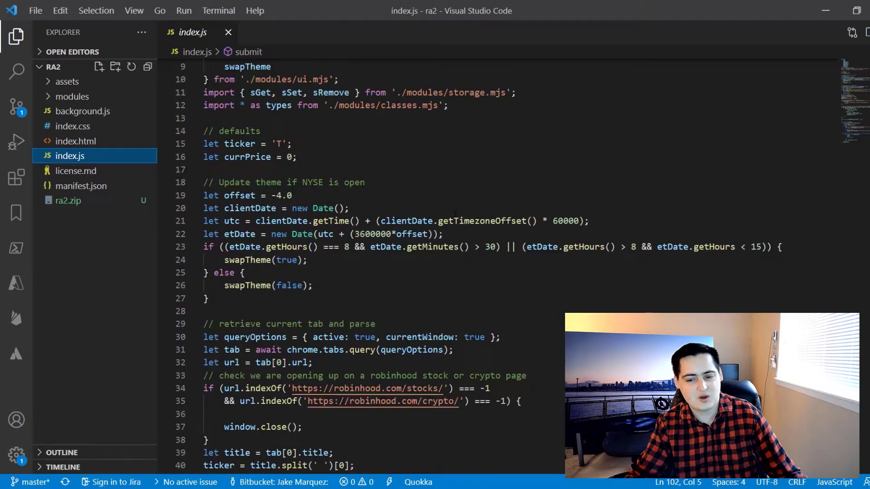
scroll("down", 3)
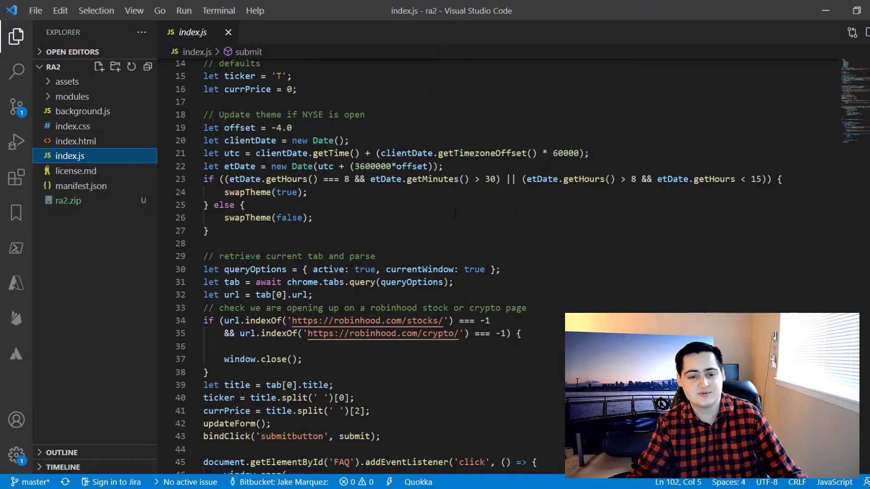
scroll("down", 3)
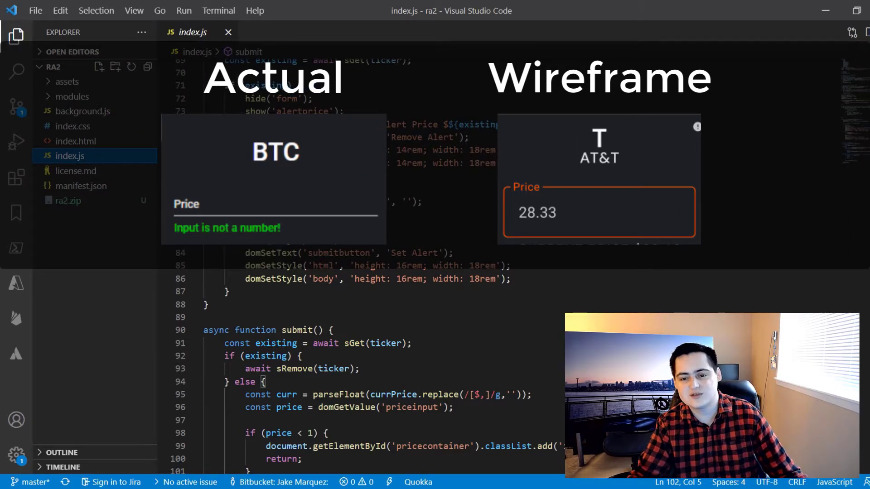
scroll("down", 3)
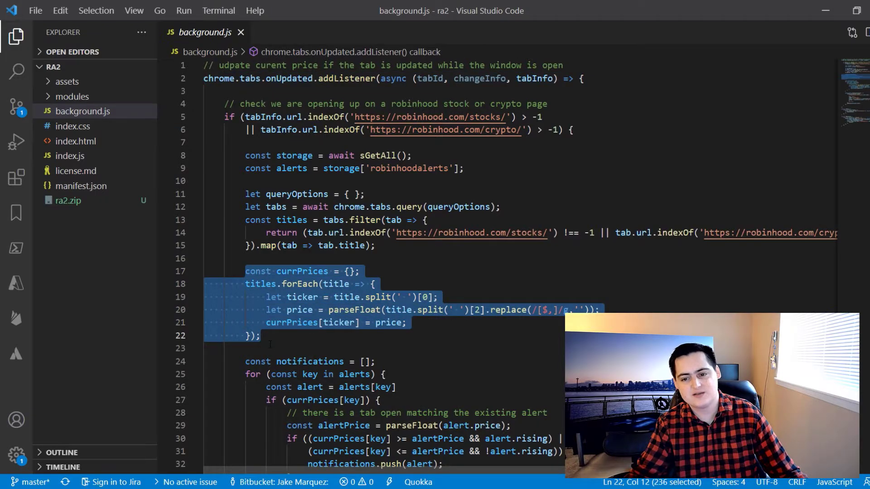
Step: Walk through background.js's alert checks, notifications and storage helpers
scroll("down", 3)
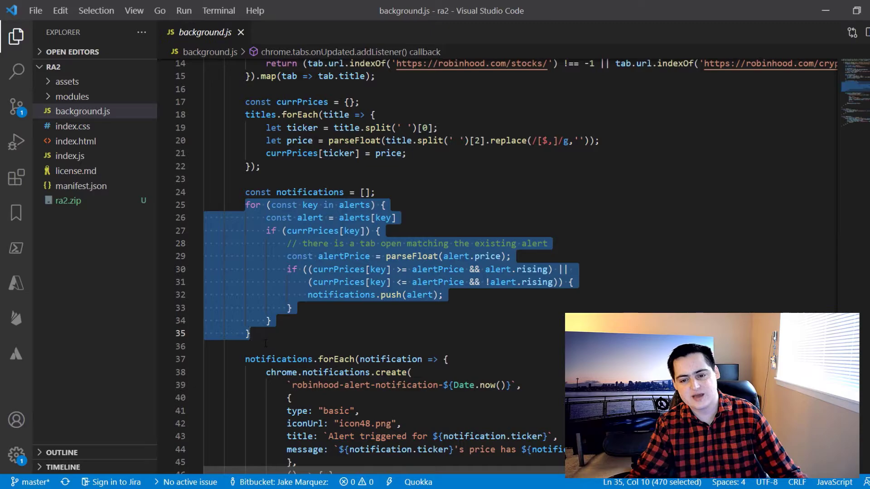
scroll("down", 3)
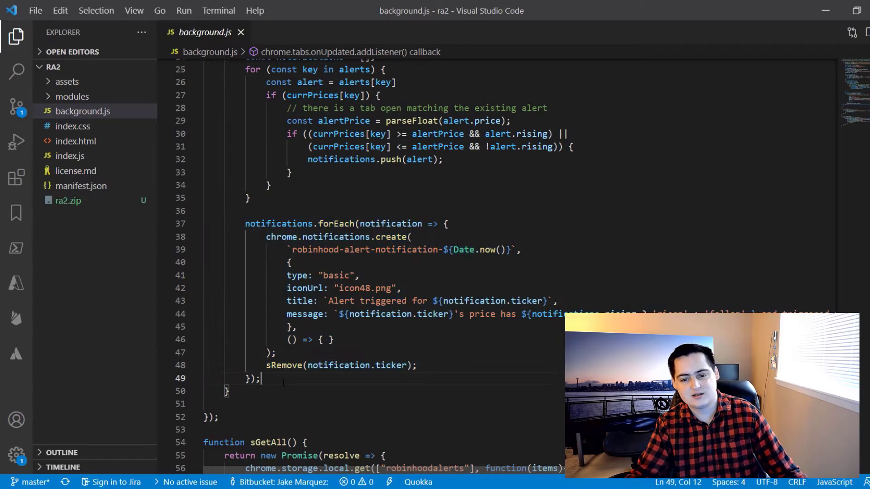
scroll("down", 3)
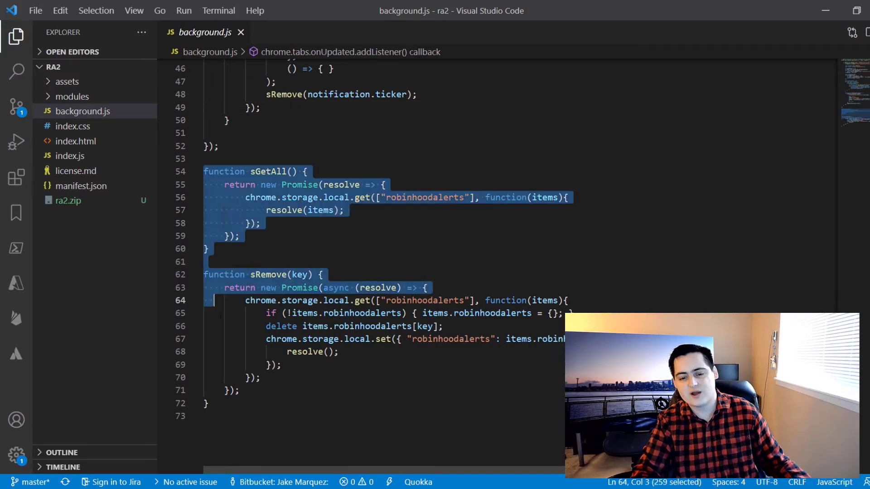
left_click(216, 416)
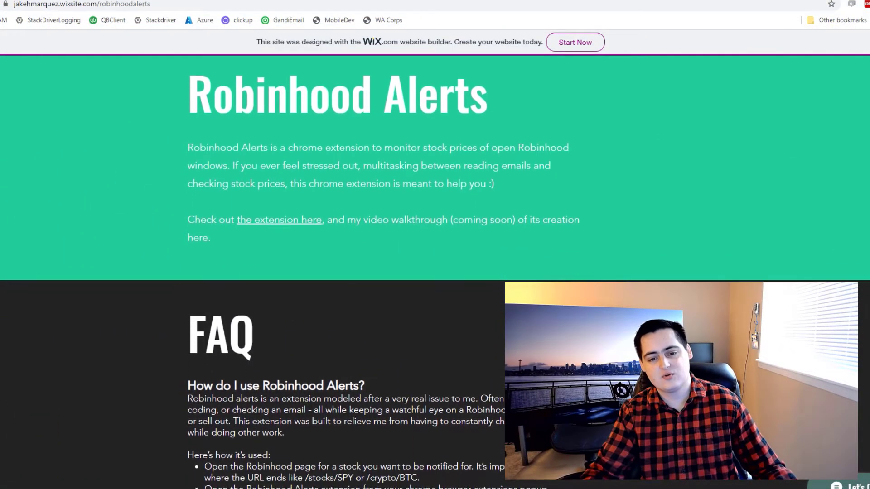
scroll("down", 3)
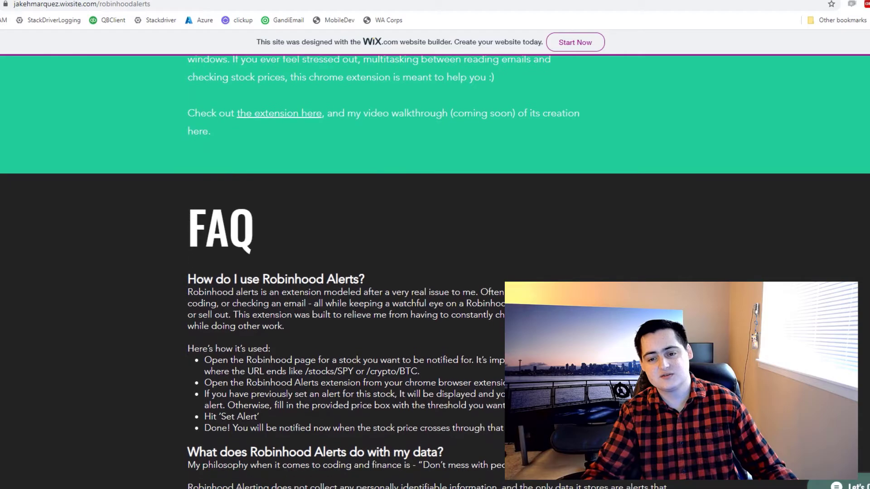
scroll("down", 3)
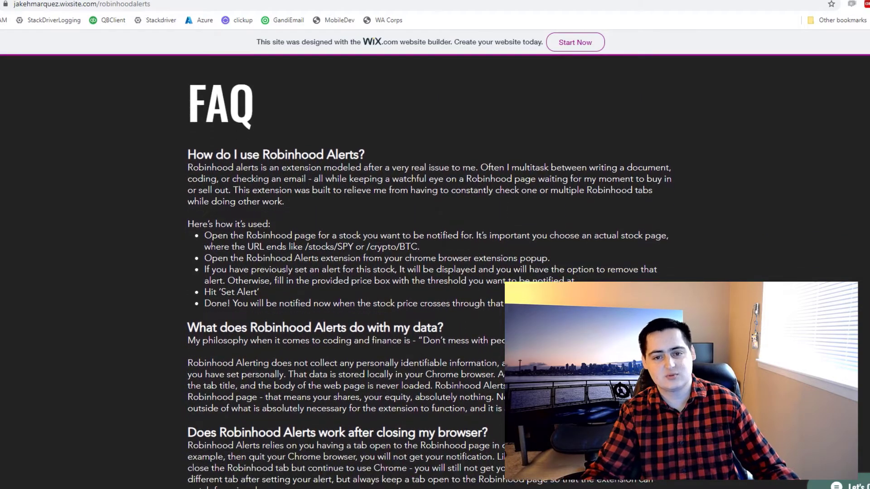
scroll("down", 3)
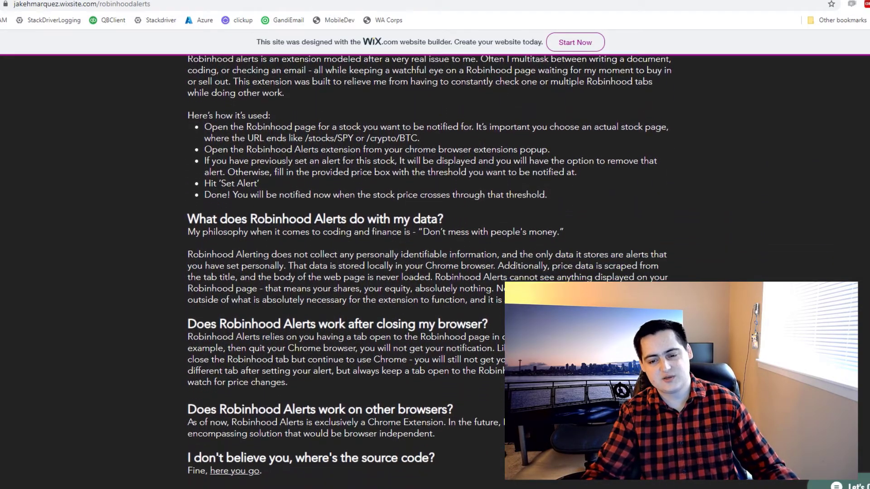
scroll("down", 3)
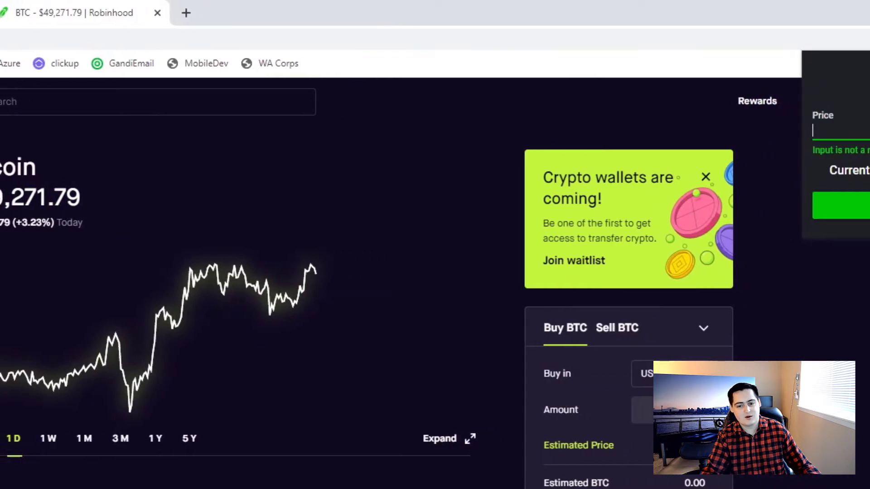
Step: Enter 49250 as the BTC alert price in the Robinhood Alerts popup
type("49250")
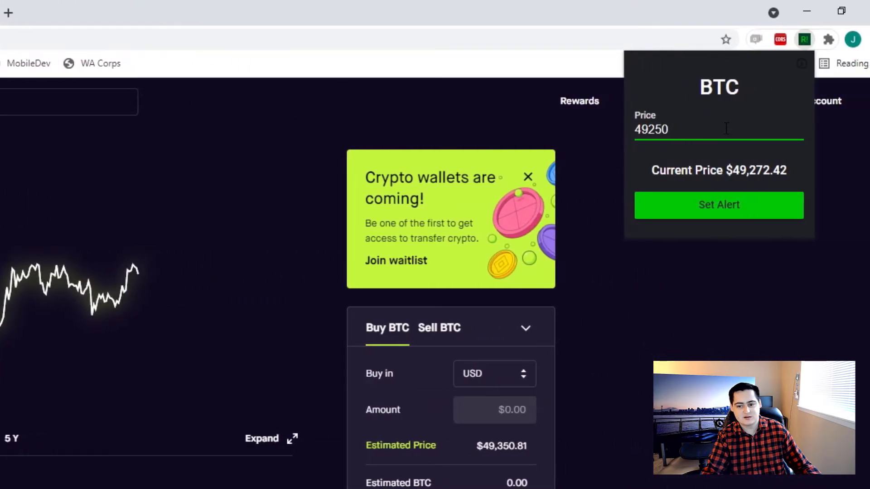